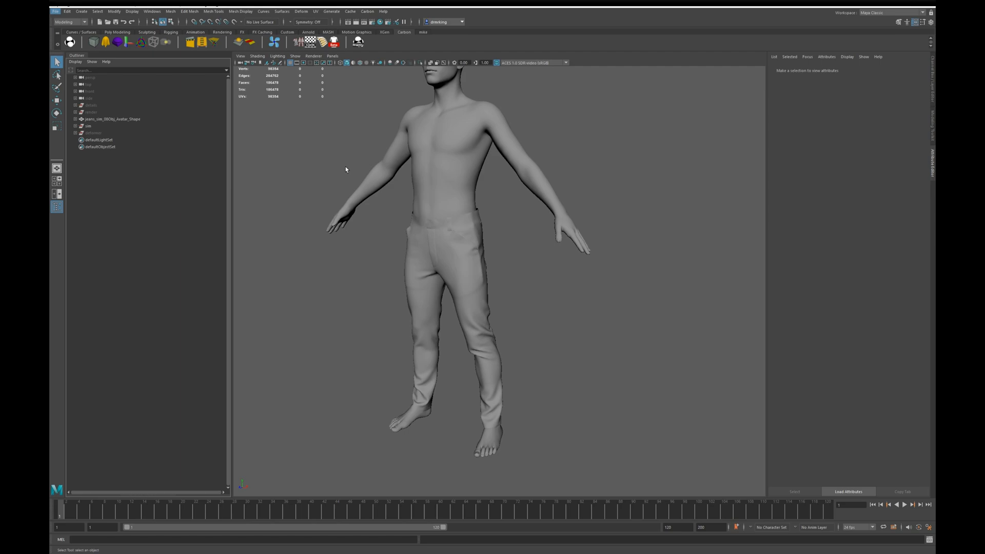
Create a Carbon Garment Processor node from the Carbon shelf
click(332, 45)
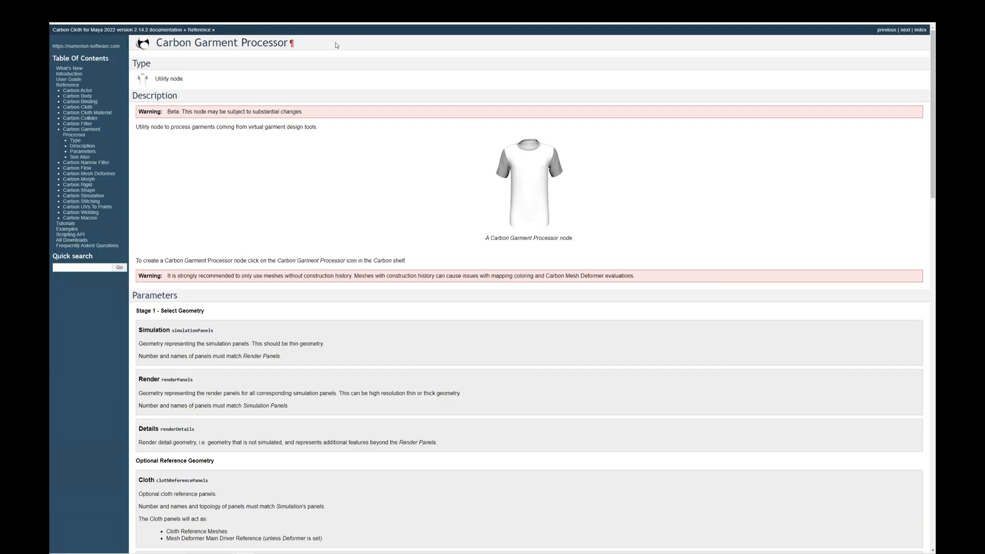
scroll(down, 3)
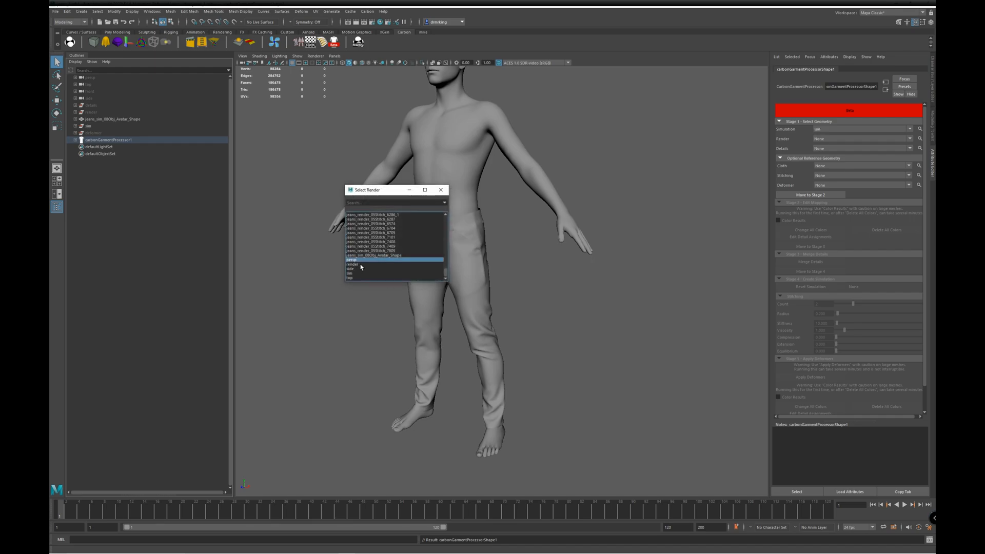
Assign render as the render panels and deformer as the deformer geometry
click(352, 264)
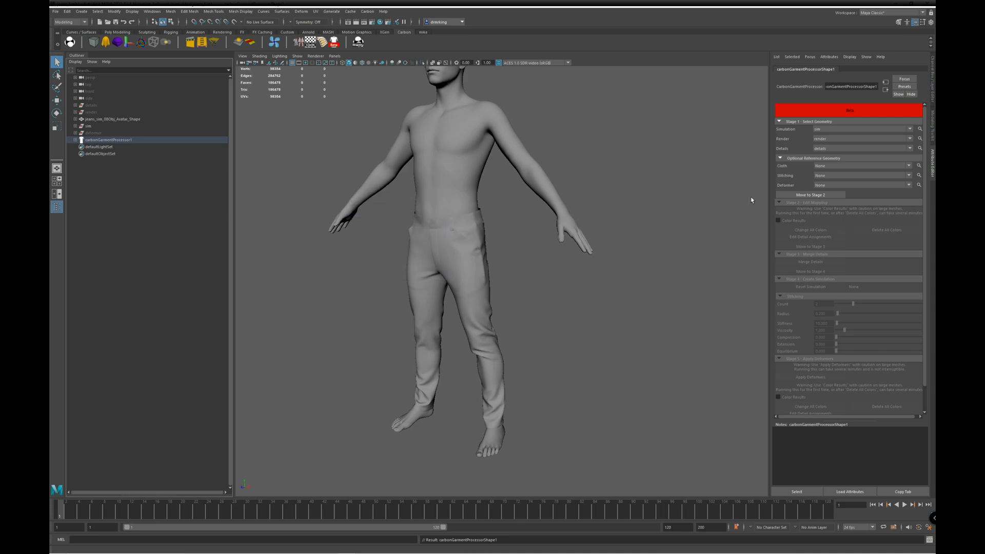
mouse_move(878, 184)
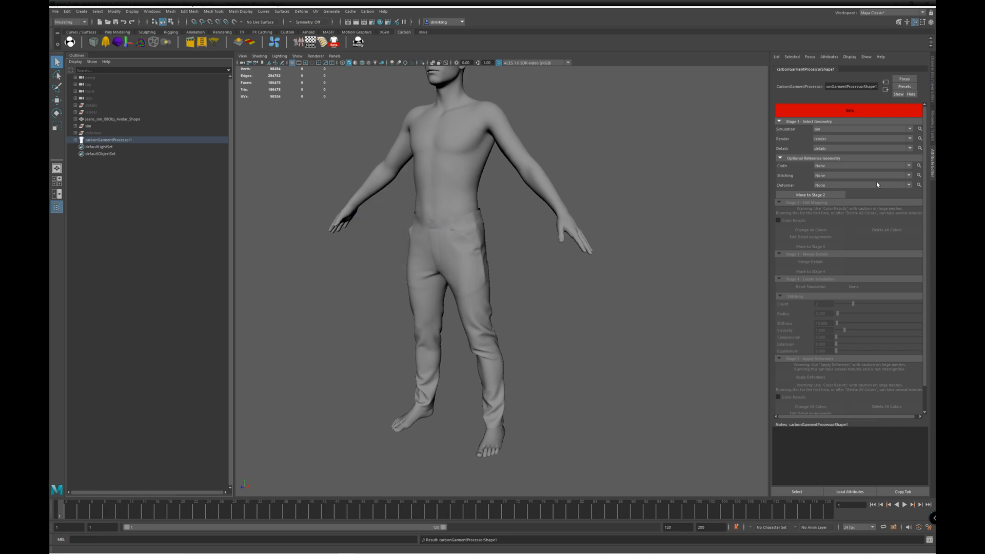
mouse_move(839, 182)
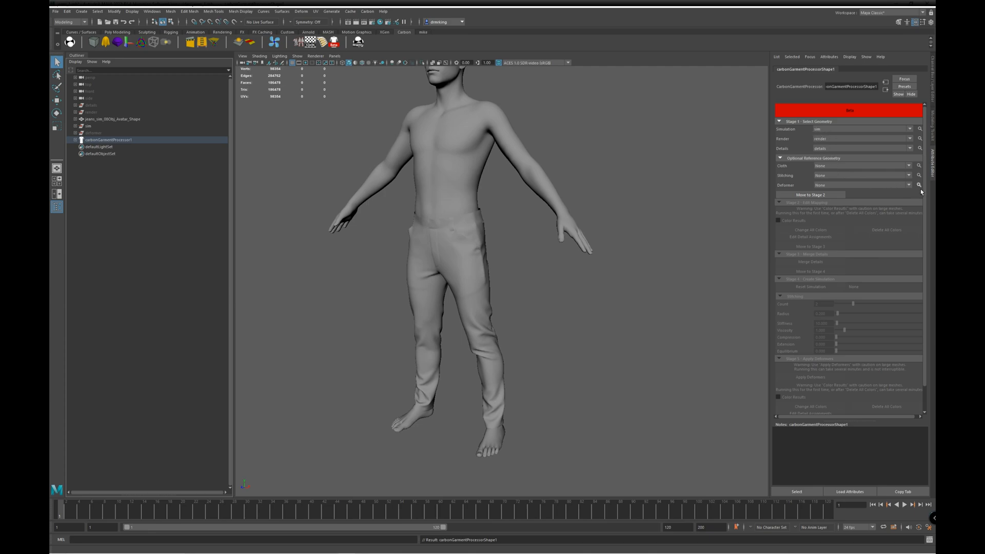
click(919, 185)
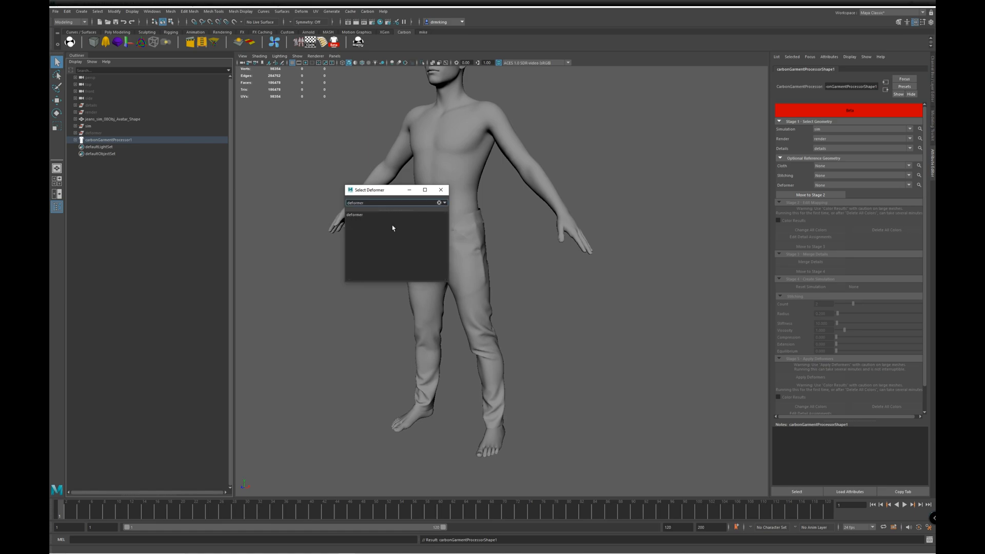
double_click(355, 215)
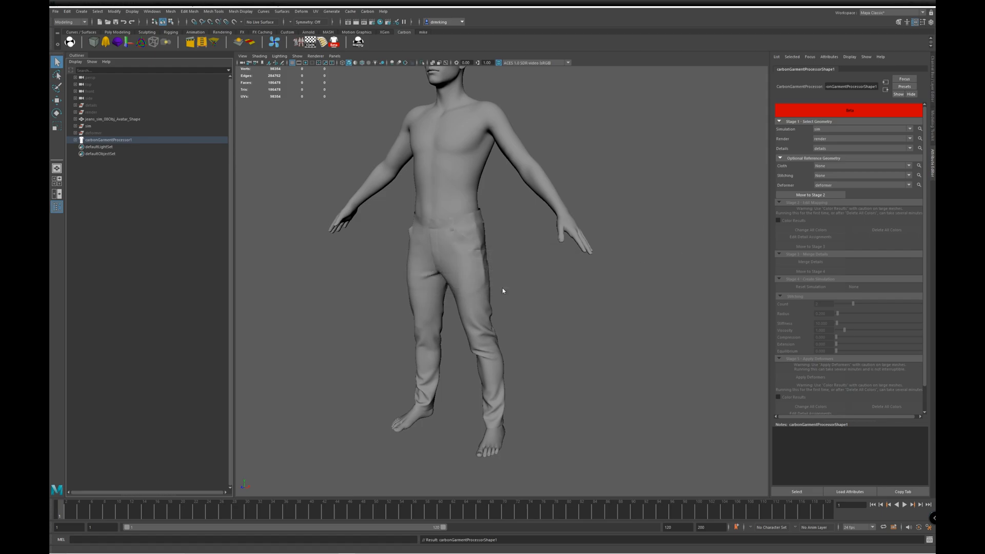
mouse_move(498, 295)
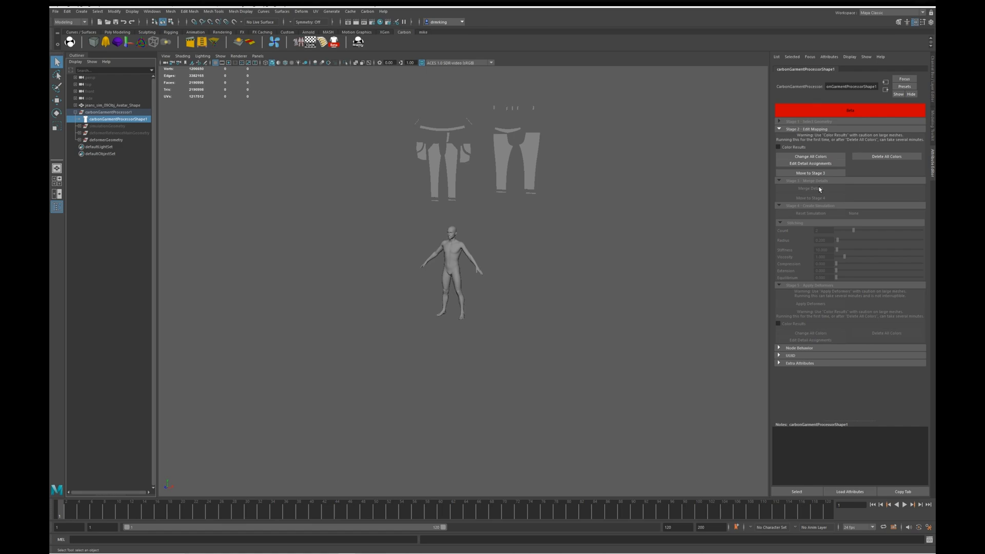
Advance the processor to Stage 3, merging details with the flattened jeans panels
click(811, 173)
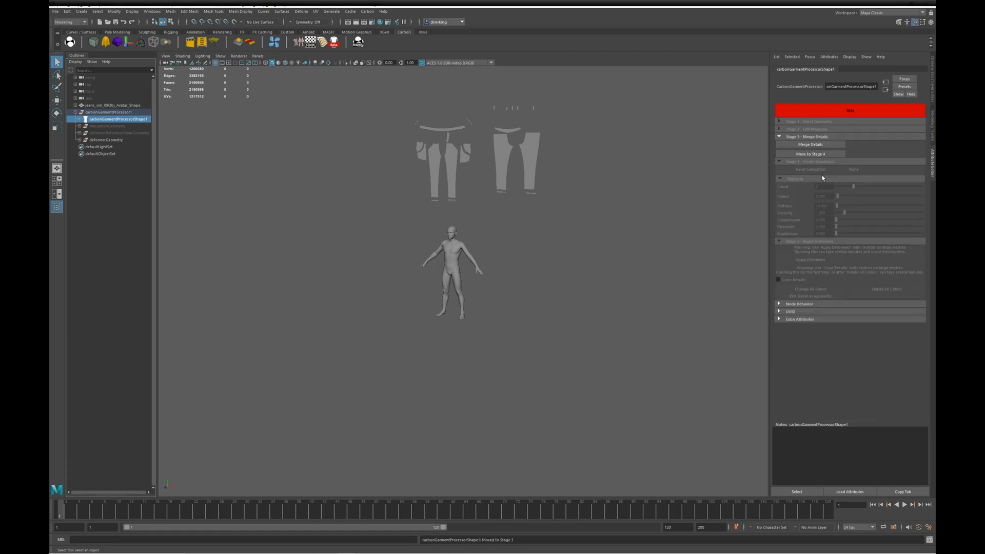
mouse_move(792, 160)
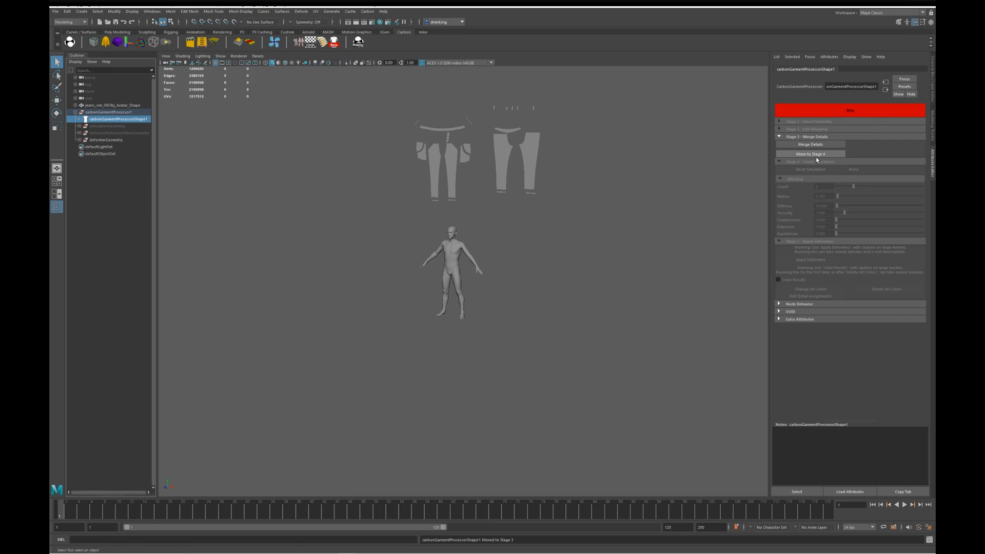
Move the processor to Stage 4 to stitch the jeans onto the avatar
click(813, 144)
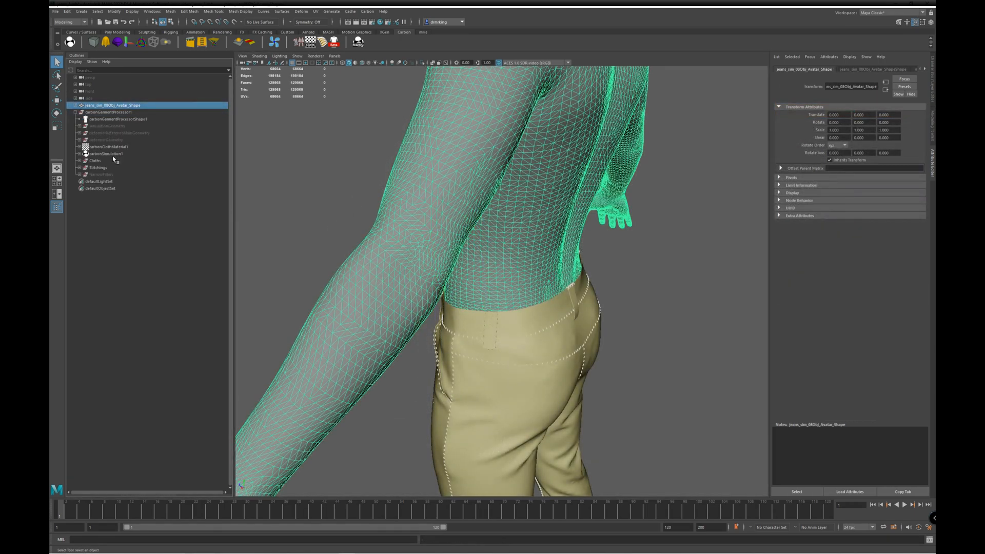
Select carbonGarmentProcessorShape1, check its Stage 4 settings, and orbit to the jeans' front
click(115, 119)
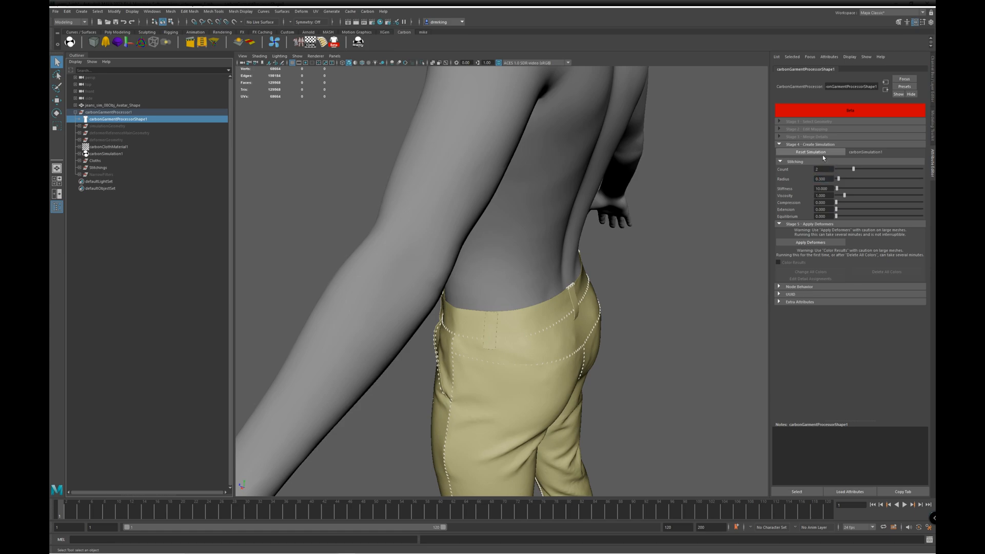
click(812, 152)
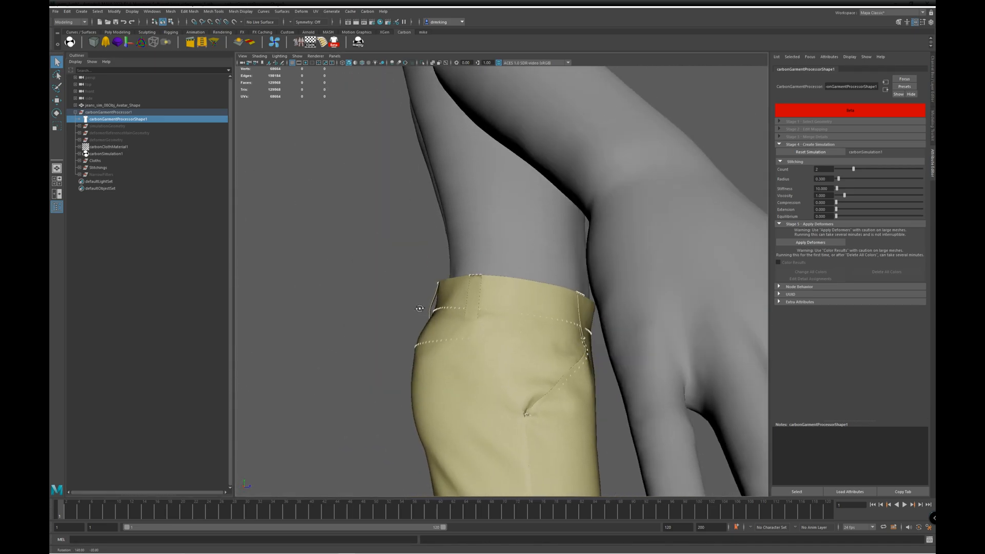
drag(419, 308, 607, 316)
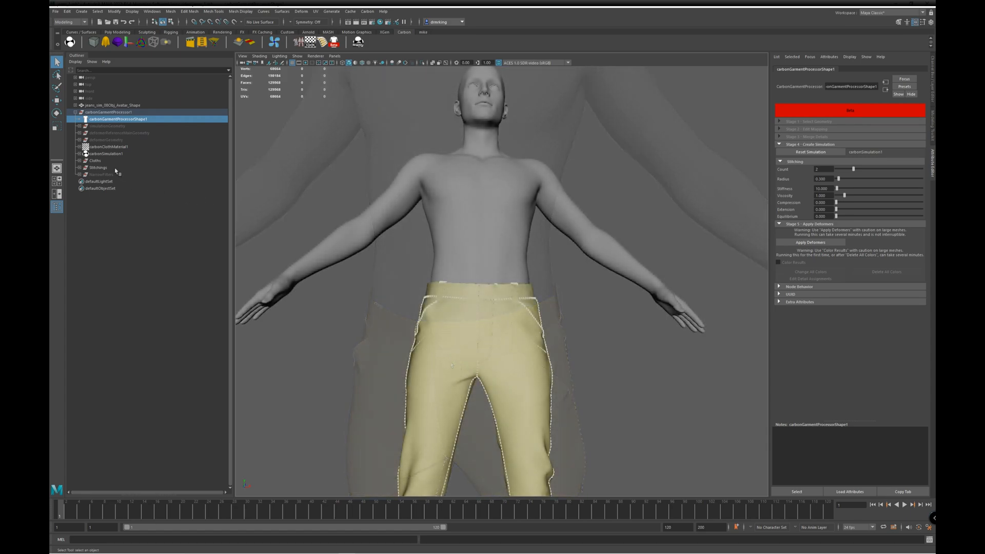
Hide Cloths, show SimulationGeometry, and apply deformers from the garment processor's Stage 5
click(95, 161)
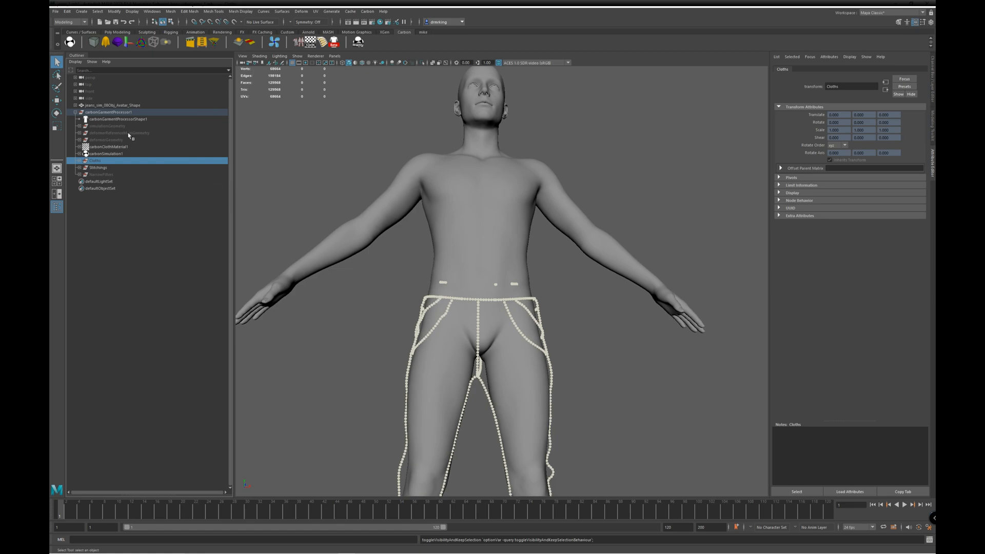
click(103, 125)
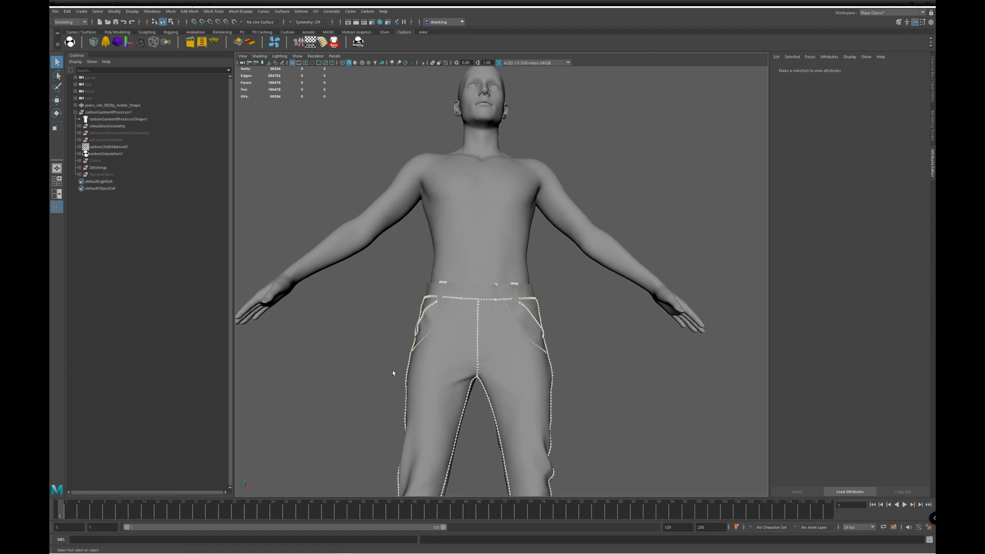
click(115, 118)
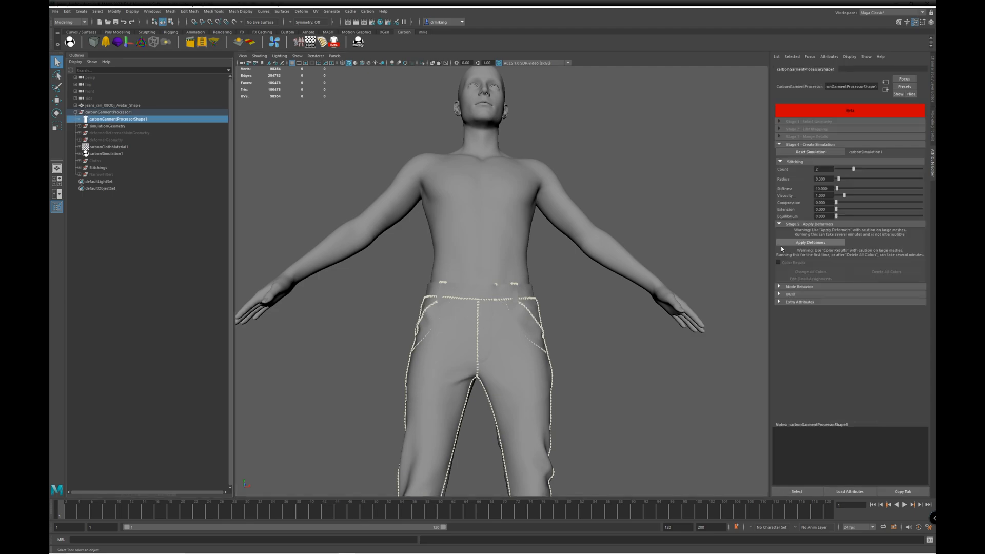
mouse_move(818, 252)
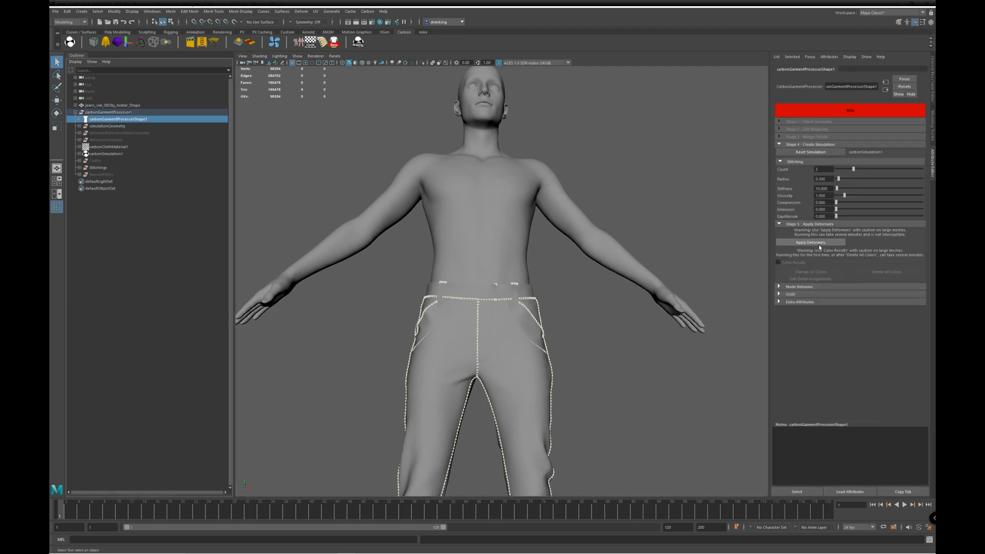
click(810, 242)
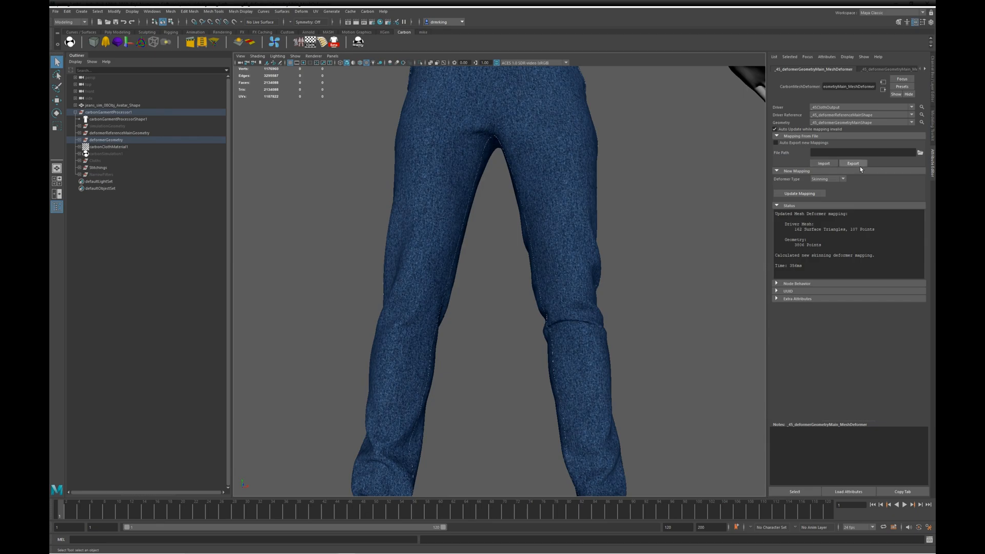
Keep Skinning as the Carbon Mesh Deformer type for the blue jeans
click(826, 178)
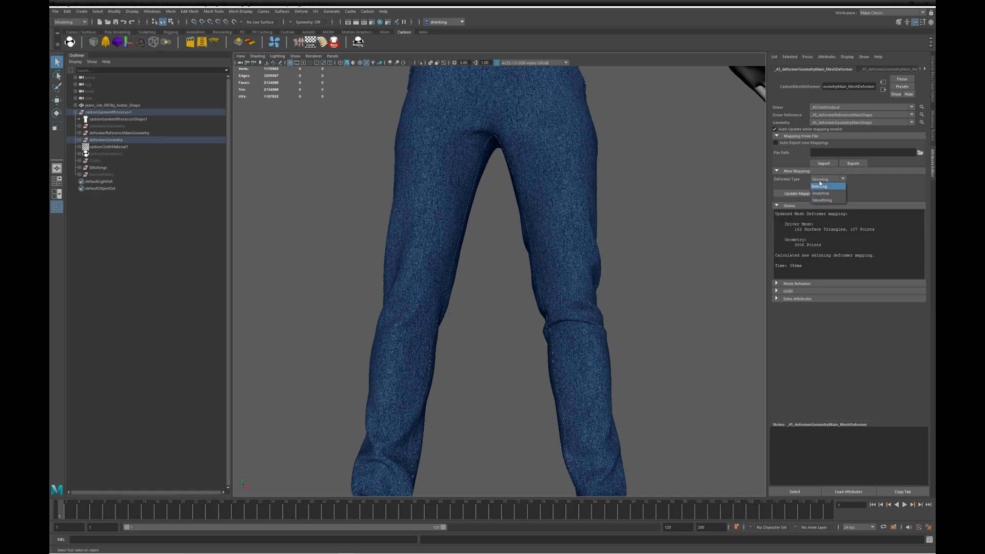
click(824, 185)
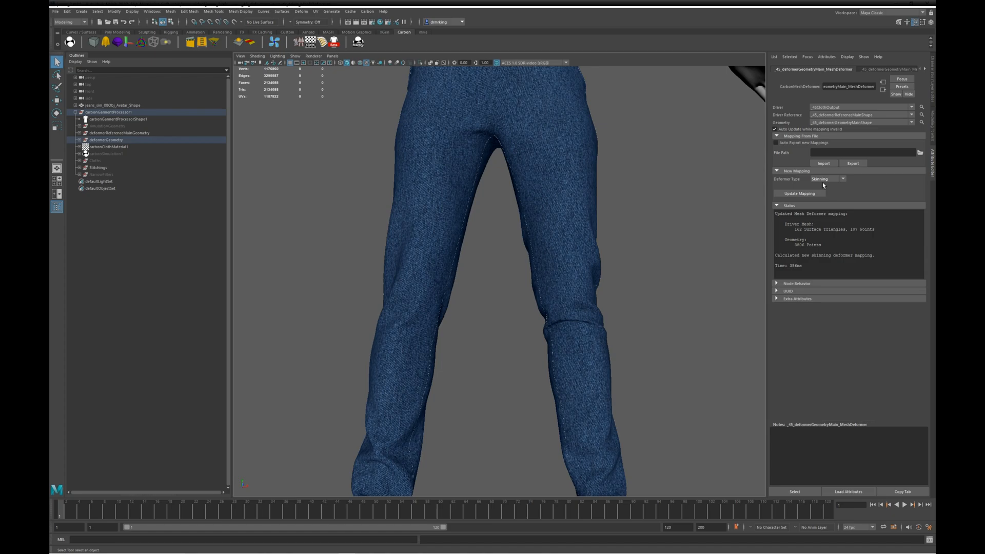
mouse_move(723, 311)
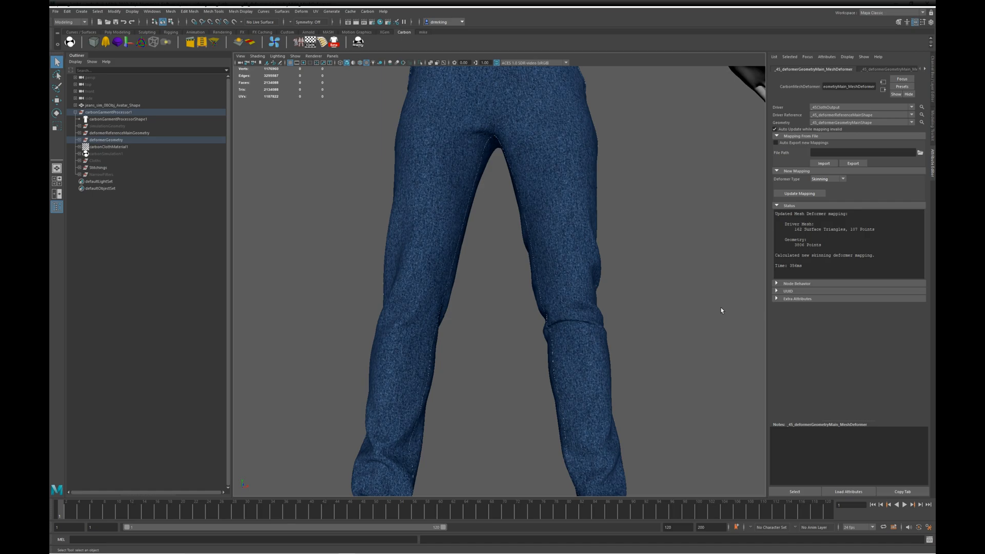
mouse_move(528, 346)
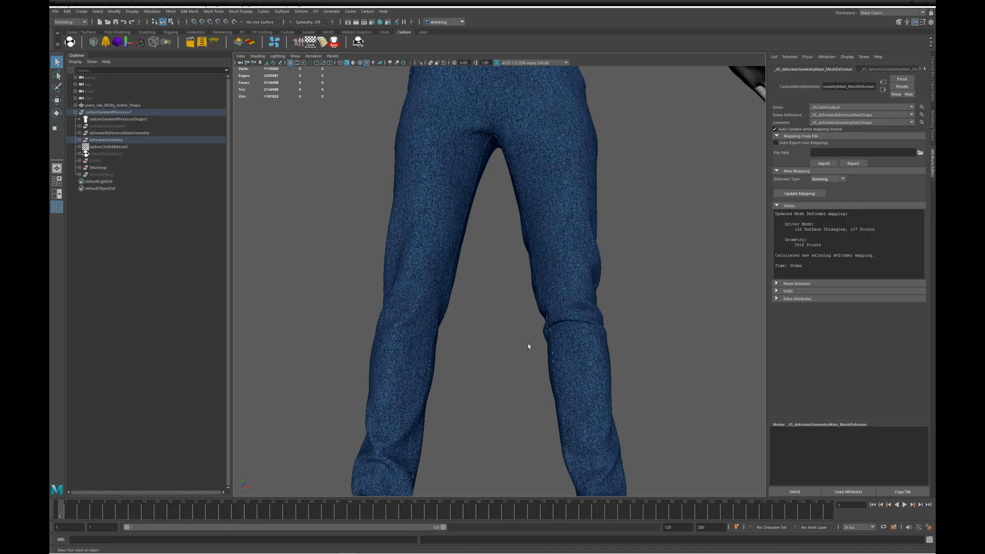